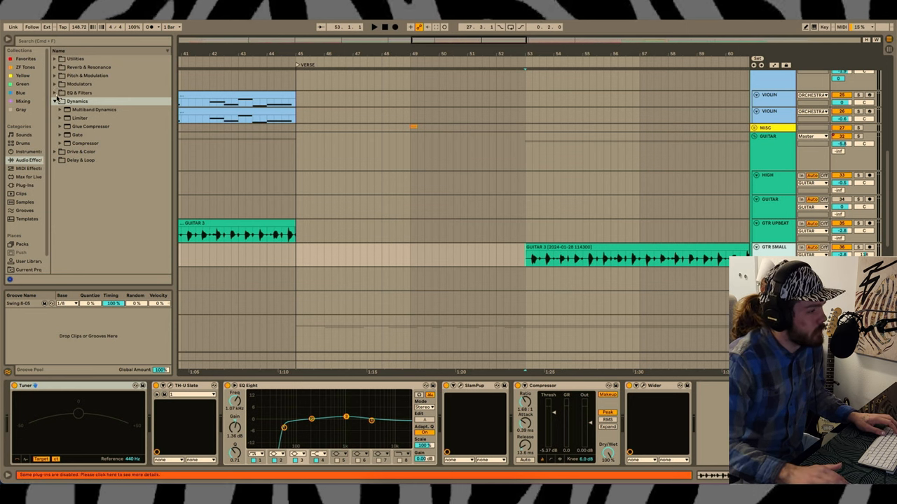
Add a second EQ Eight to the guitar chain and narrow it into a telephone-style midrange band
click(55, 101)
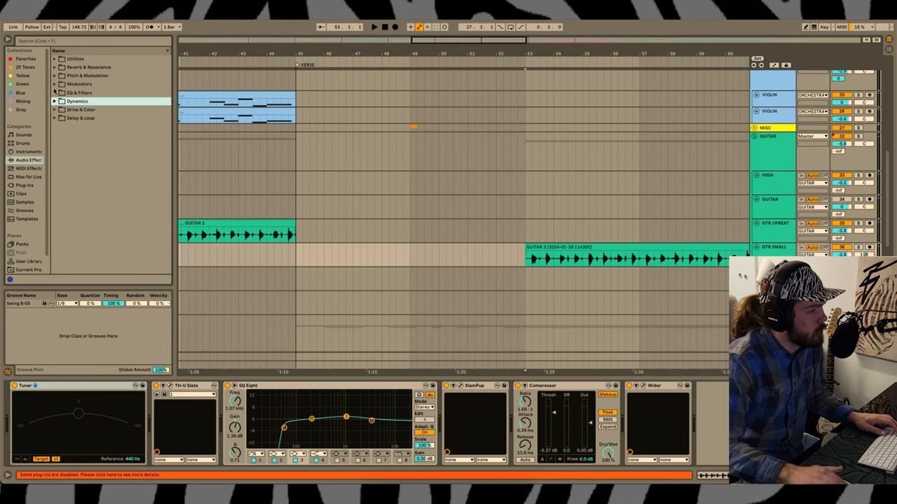
click(55, 93)
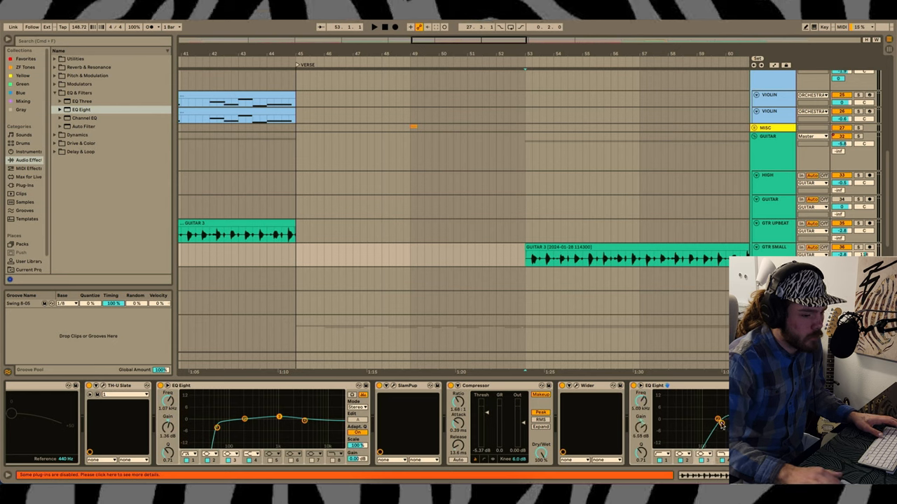
click(373, 27)
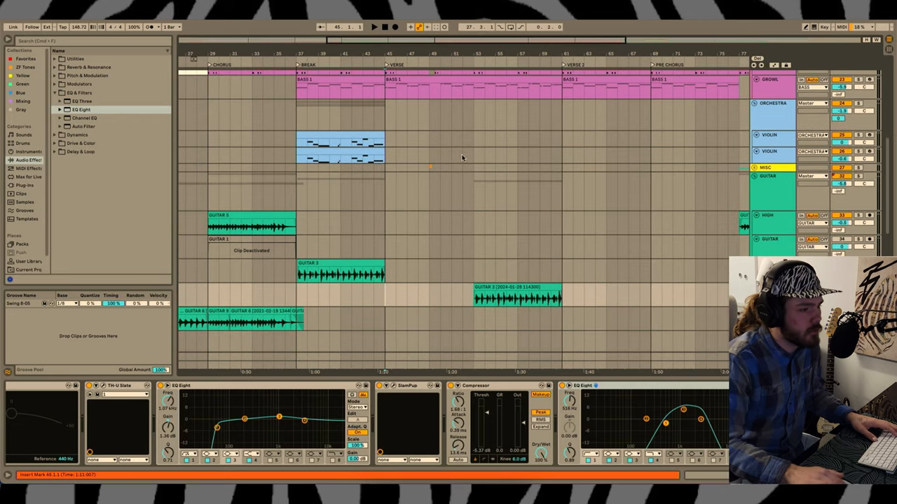
mouse_move(496, 167)
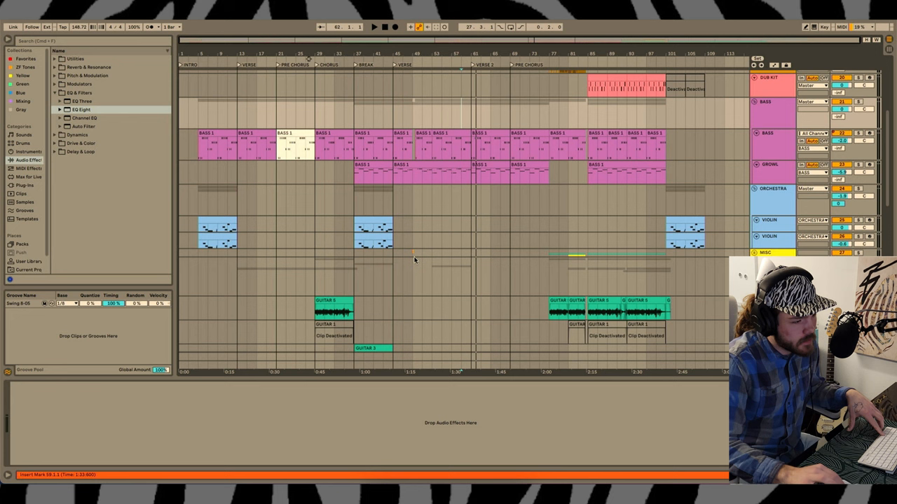
mouse_move(484, 222)
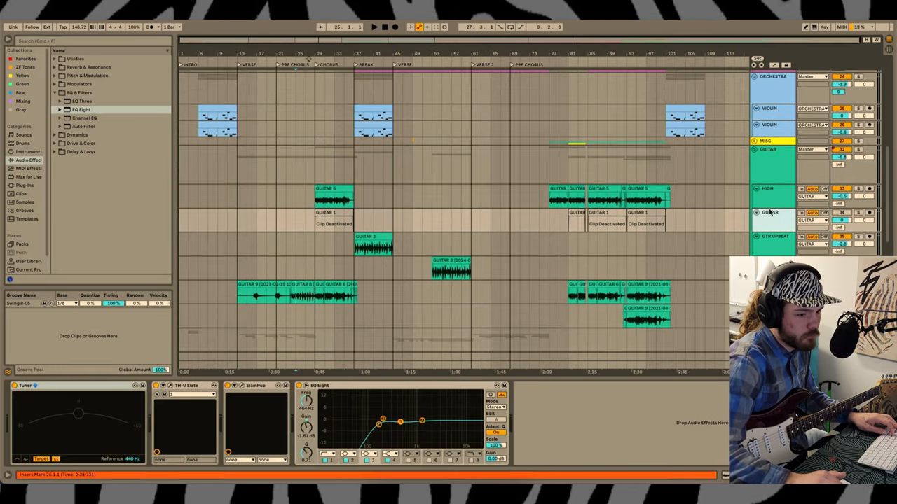
Load the Jangly foxy rhythm SC preset on the GTR BASS LINE track's TH-U Slate amp, discarding unsaved changes
drag(309, 219, 694, 219)
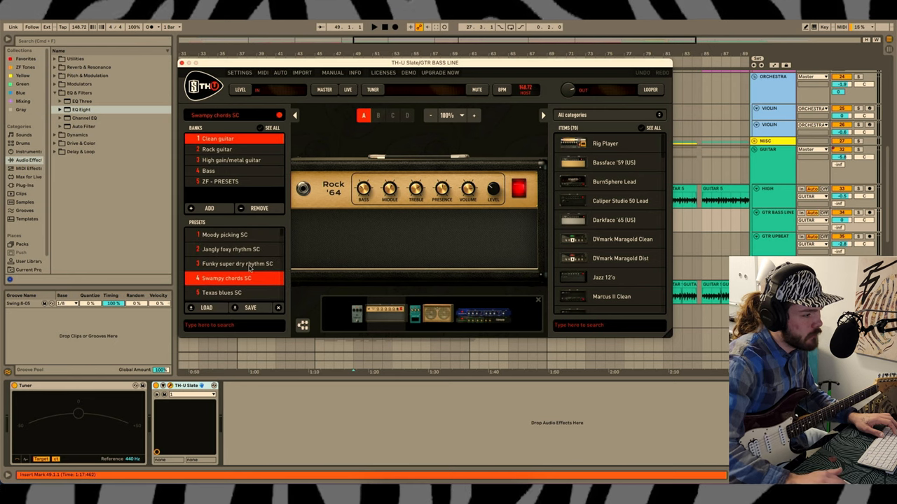
click(231, 249)
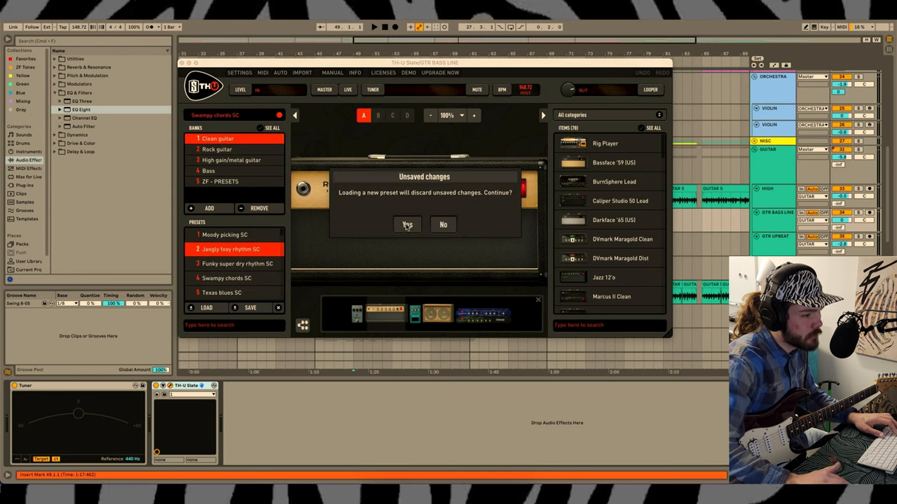
click(407, 224)
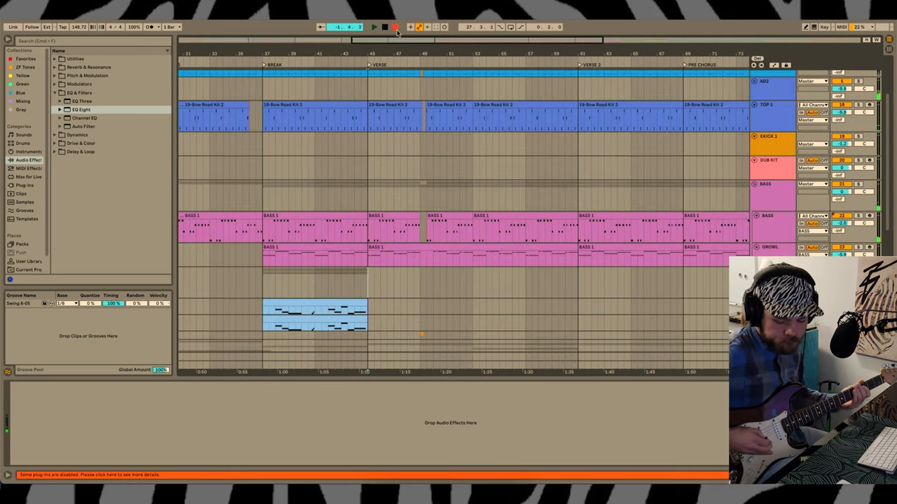
Record the guitar bass line from the verse as a new GTR BASS LINE 8 clip
click(373, 26)
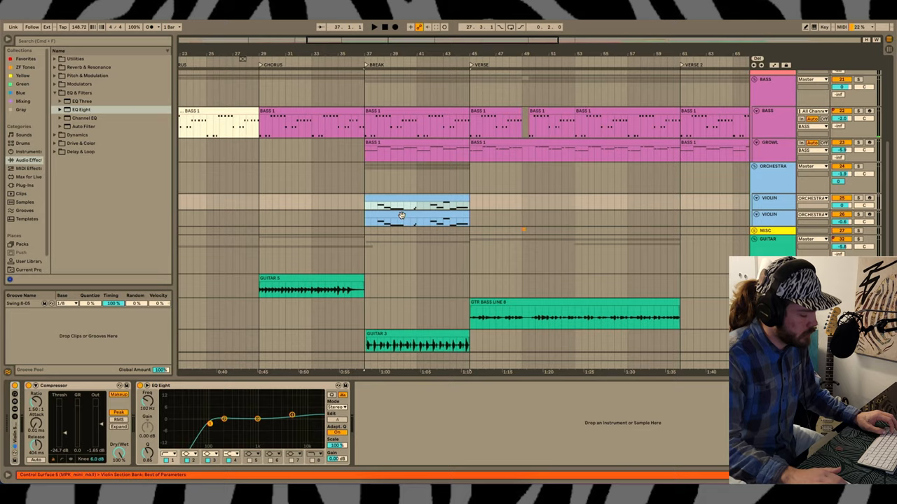
Extend GTR BASS LINE 8 across bars 45–61 and lower the Utility gain to -5.60 dB
scroll(right, 3)
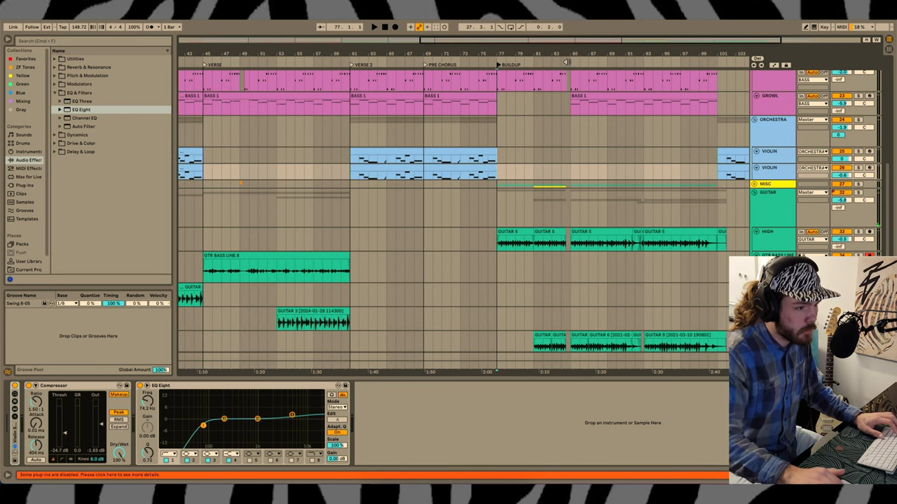
click(571, 64)
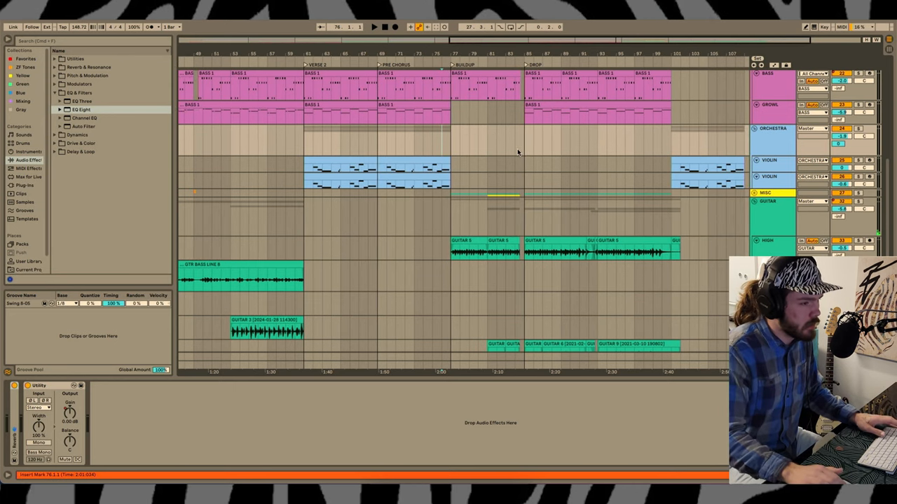
mouse_move(454, 148)
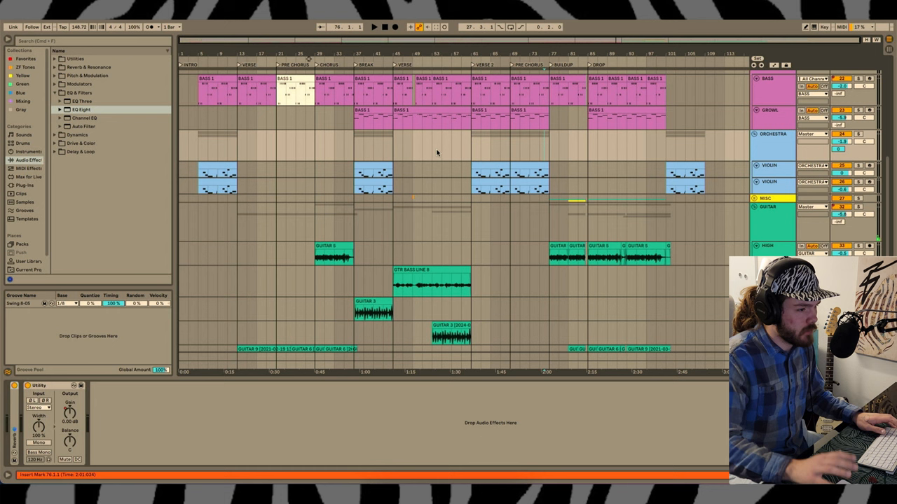
mouse_move(476, 175)
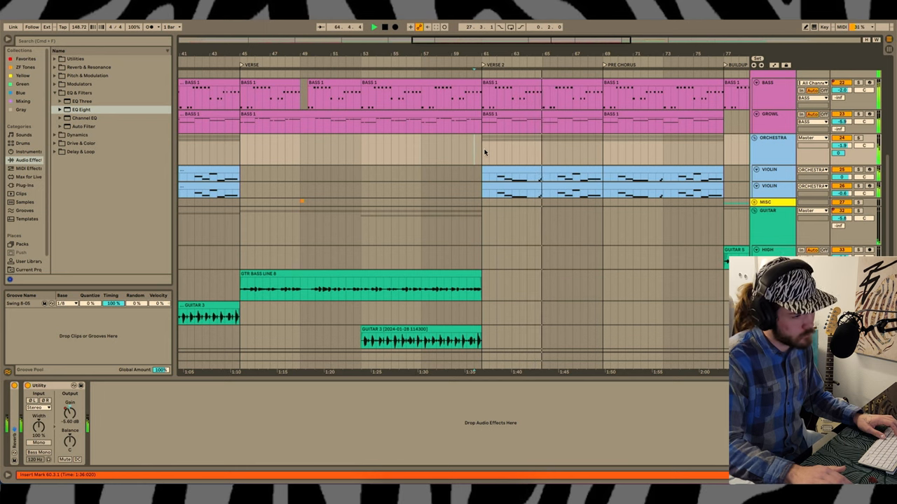
Set up a fresh GTR BASS LINE track and place the recording insert point near bar 60
scroll(down, 3)
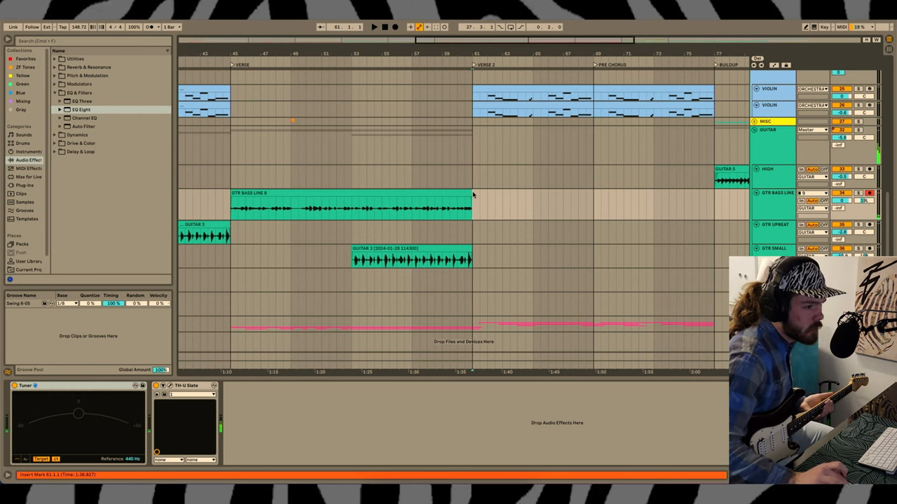
drag(231, 203, 389, 203)
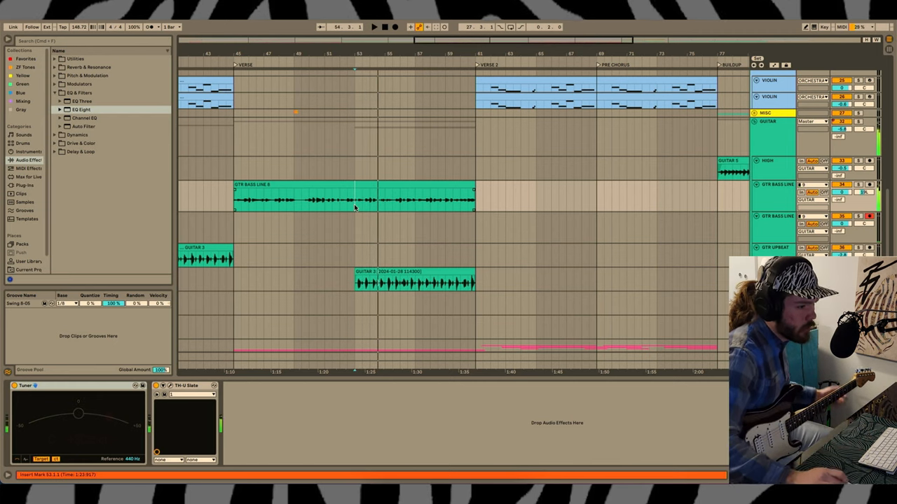
click(460, 225)
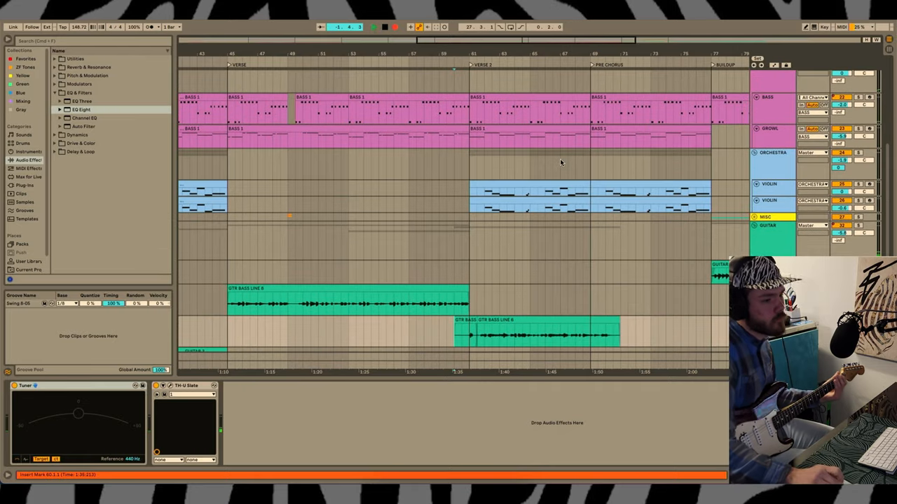
Stop recording, keeping the GTR BASS LINE 9 take spanning bars 61–77
click(374, 26)
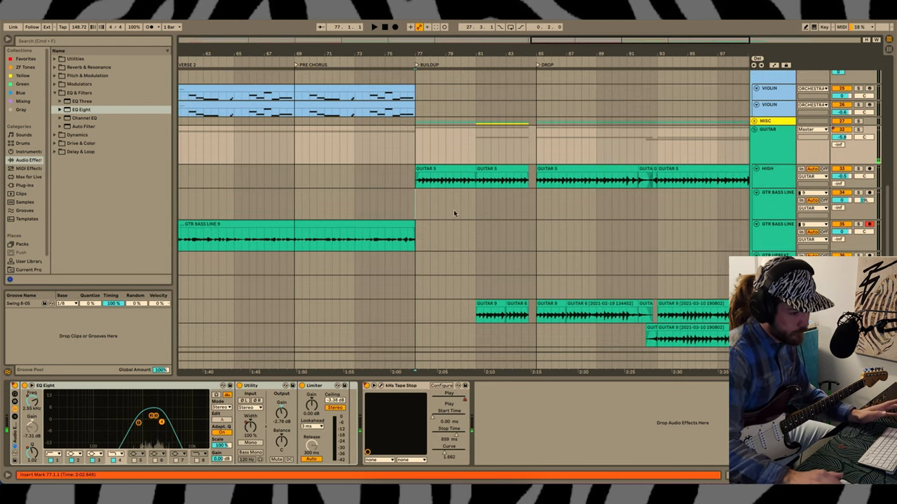
Show the second bass-line track's Tuner and TH-U Slate devices and select bars 61–77
click(771, 224)
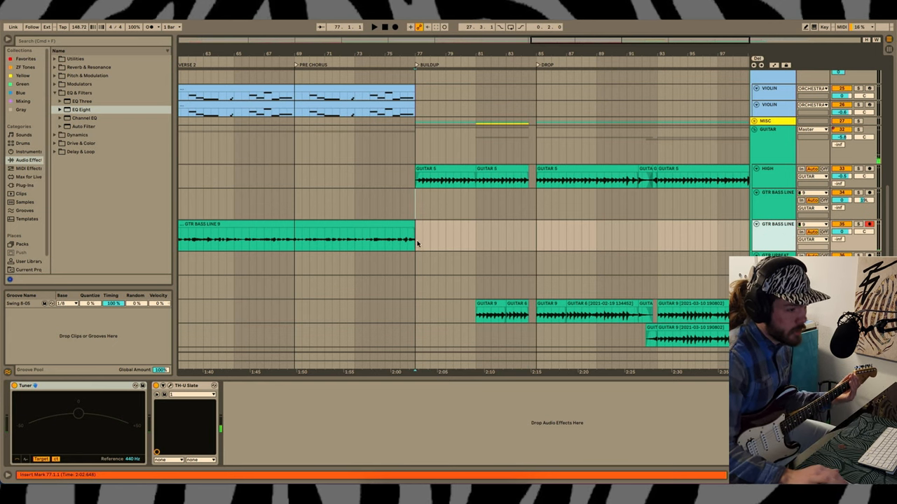
drag(415, 236, 535, 236)
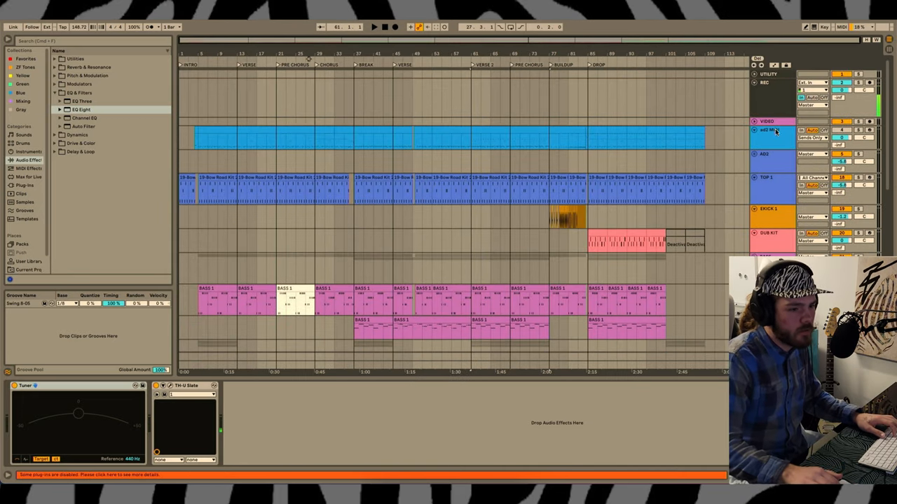
Collapse the bass, orchestra and guitar tracks into thin lanes to view the whole arrangement
scroll(down, 3)
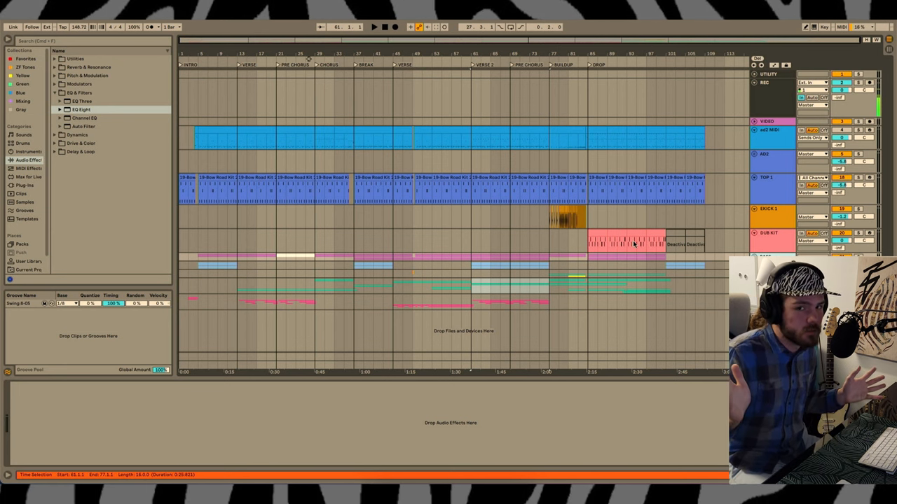
mouse_move(609, 141)
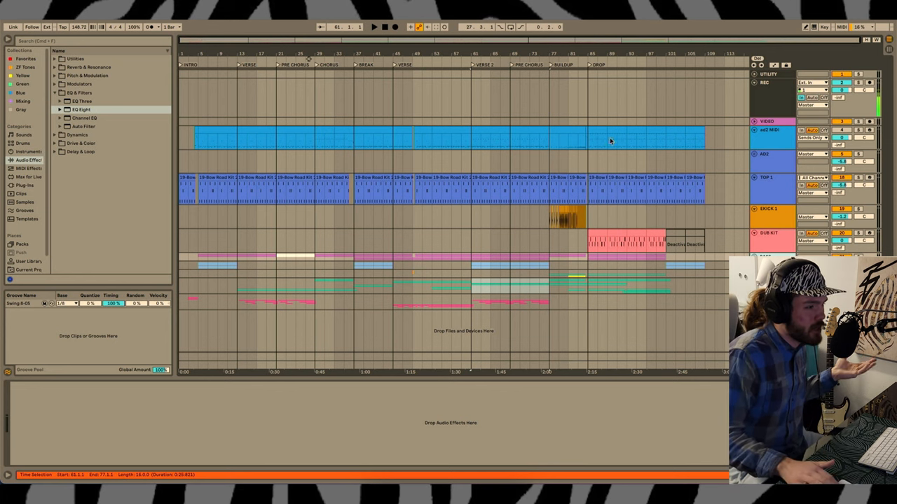